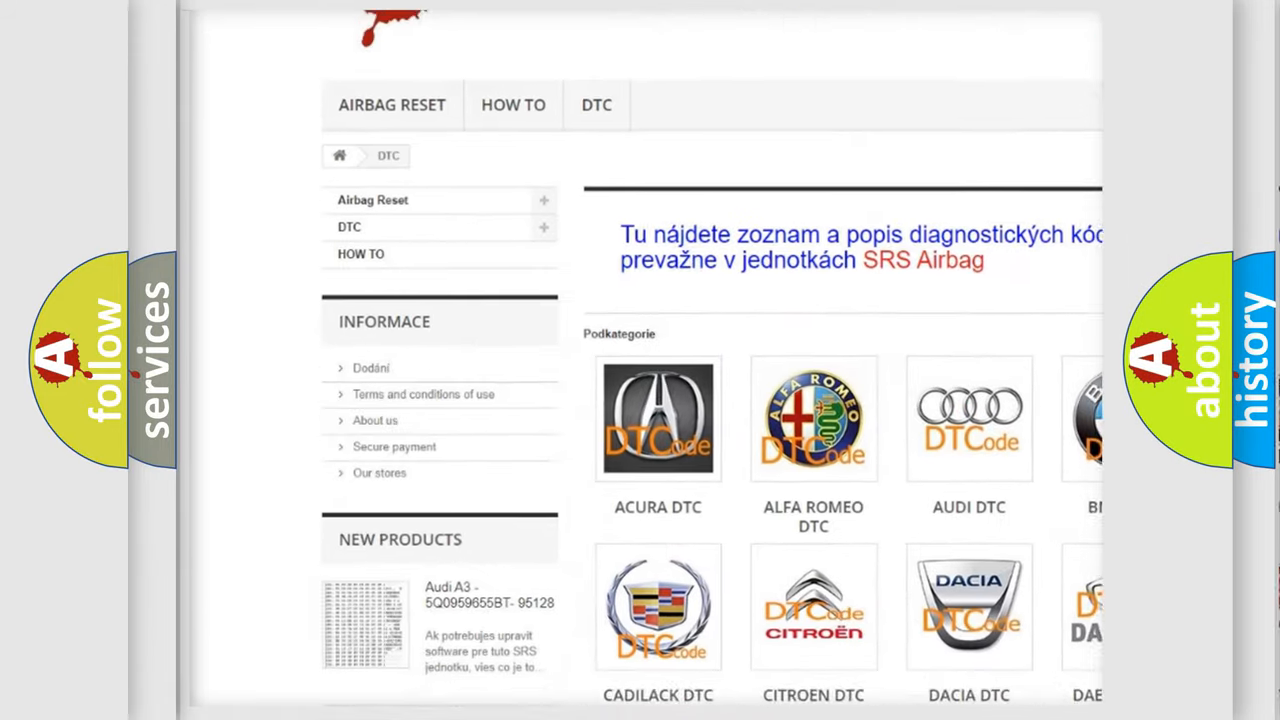
# Advance to the BMW P0101 slide describing the MAF signal out of range with the engine running
pyautogui.scroll(-3)
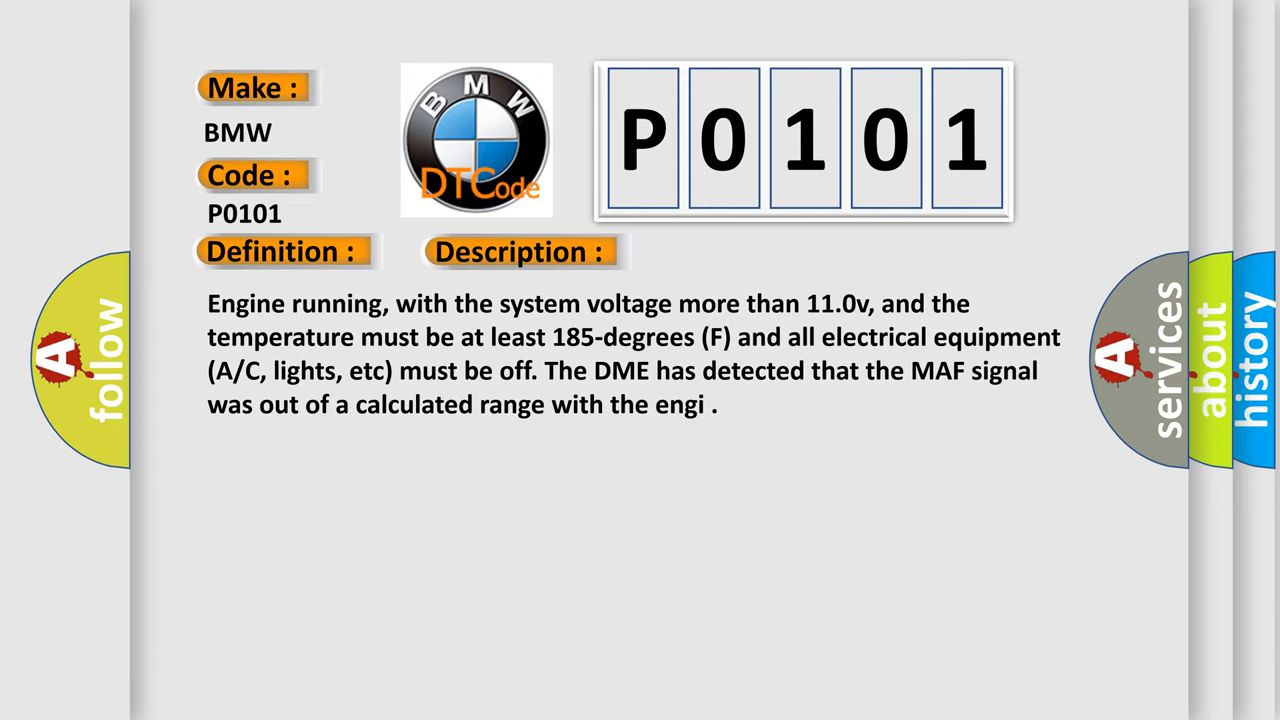
# Advance to the Cause slide listing a failed MAF sensor or short-circuited signal and ground wires
pyautogui.click(732, 252)
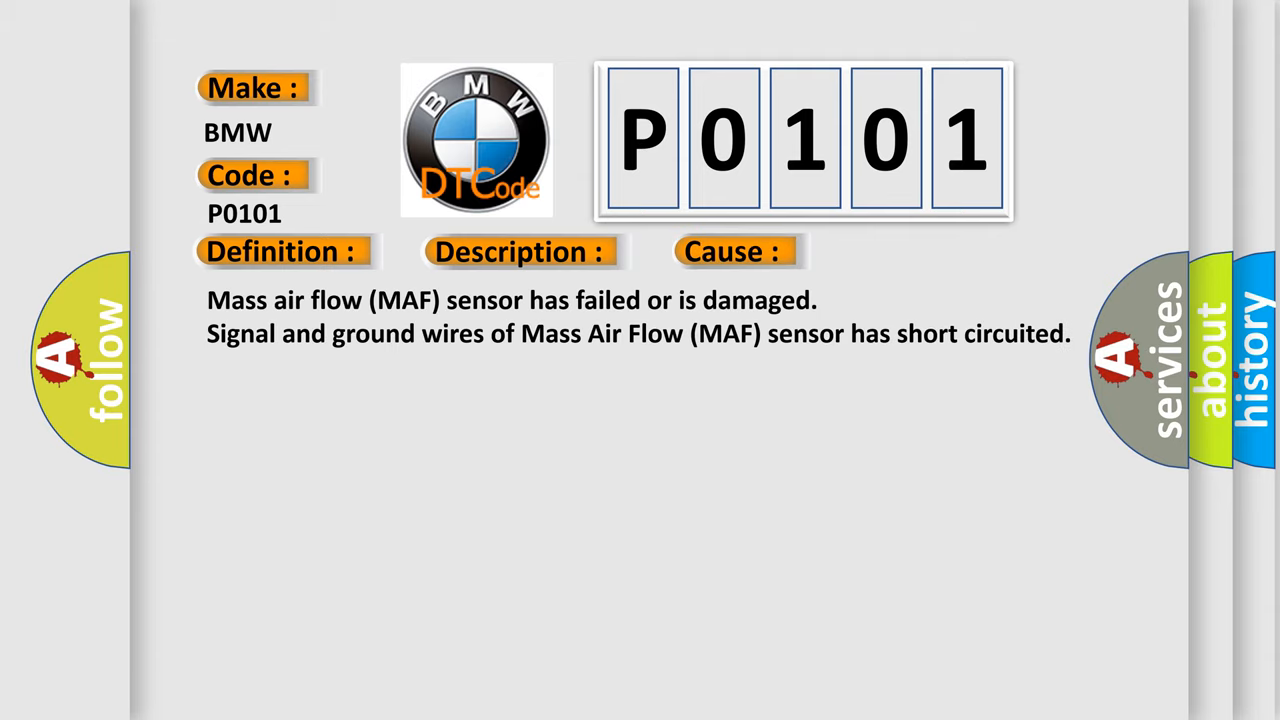